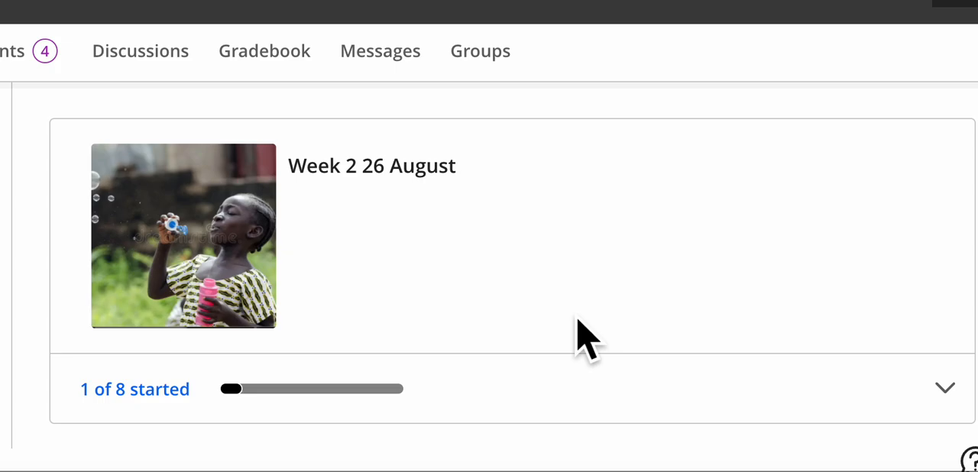
{"action": "mouse_move", "coordinate": [608, 291]}
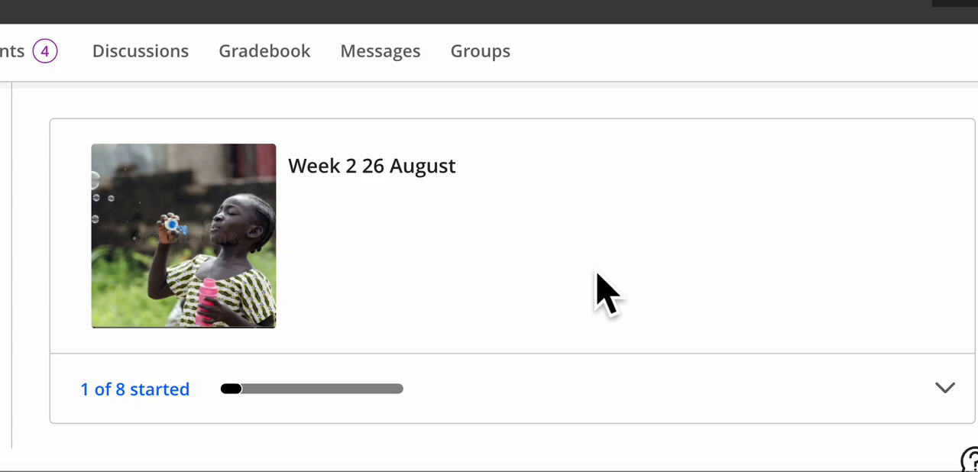
{"action": "mouse_move", "coordinate": [599, 309]}
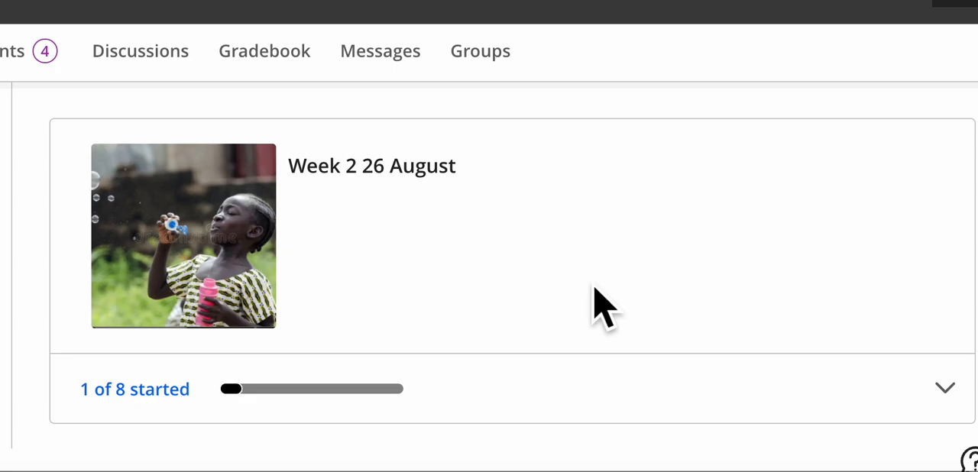
{"action": "mouse_move", "coordinate": [594, 278]}
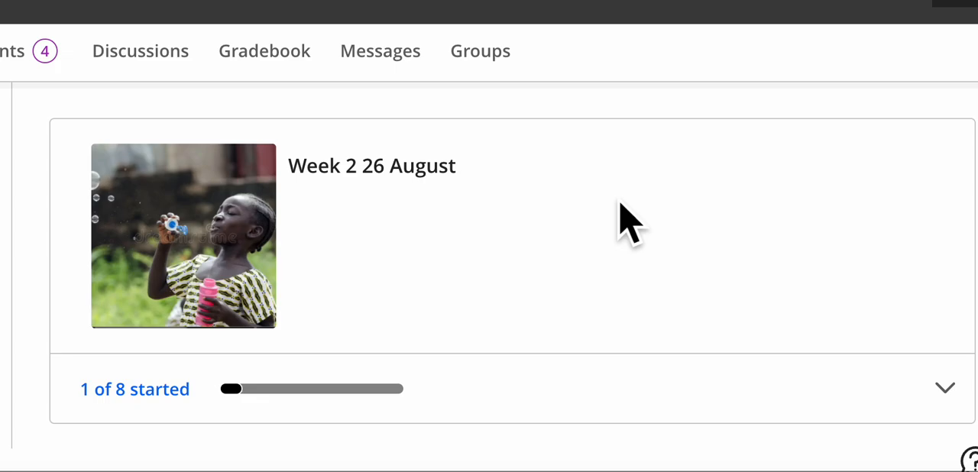
{"action": "mouse_move", "coordinate": [629, 241]}
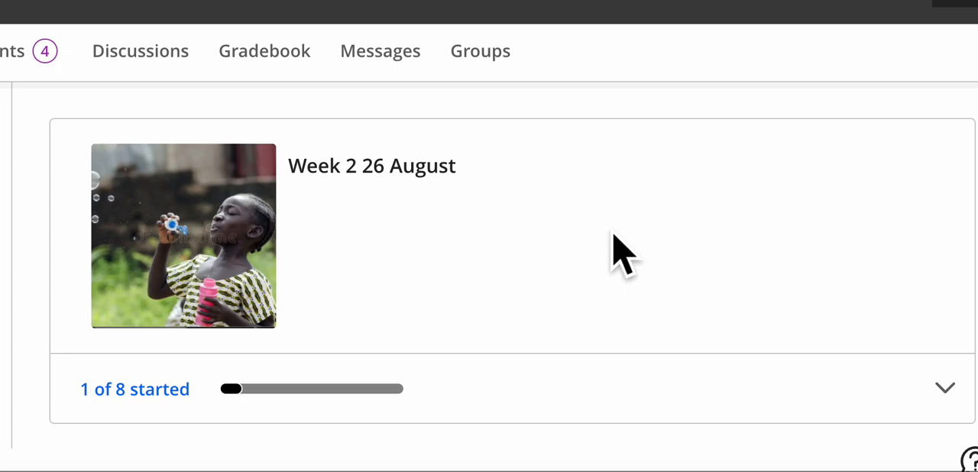
{"action": "mouse_move", "coordinate": [611, 252]}
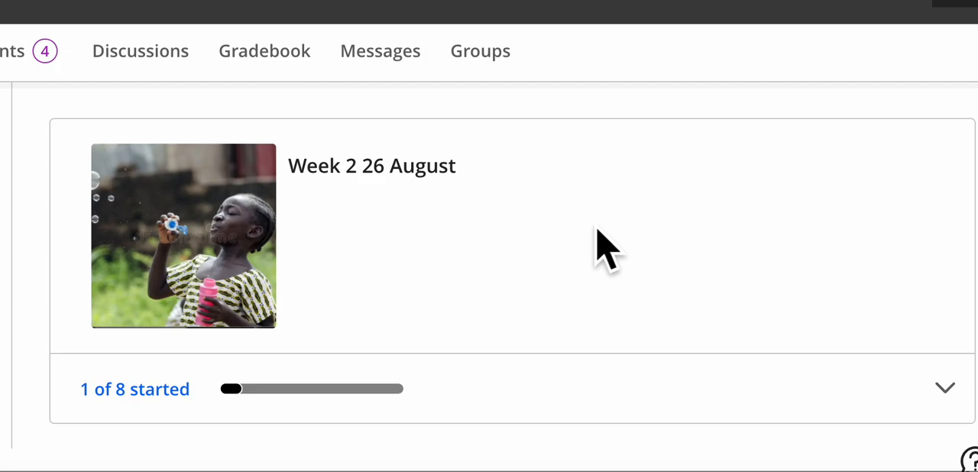
{"action": "mouse_move", "coordinate": [571, 257]}
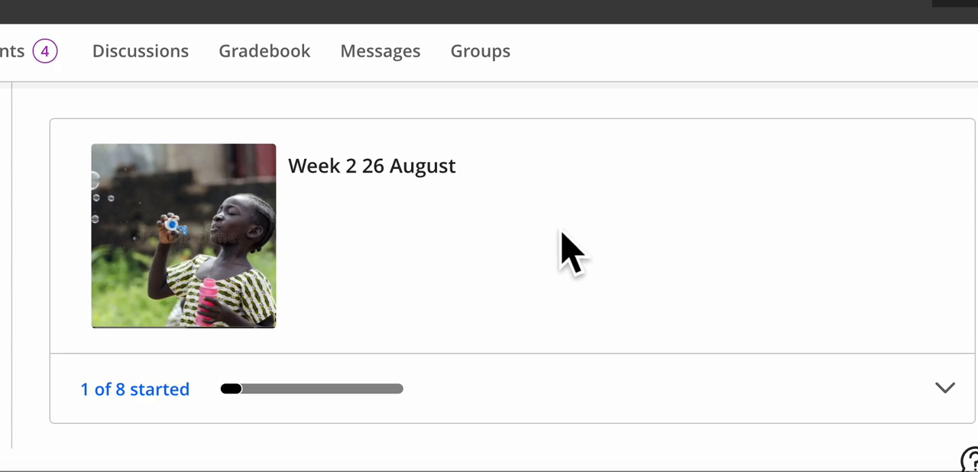
{"action": "mouse_move", "coordinate": [564, 268]}
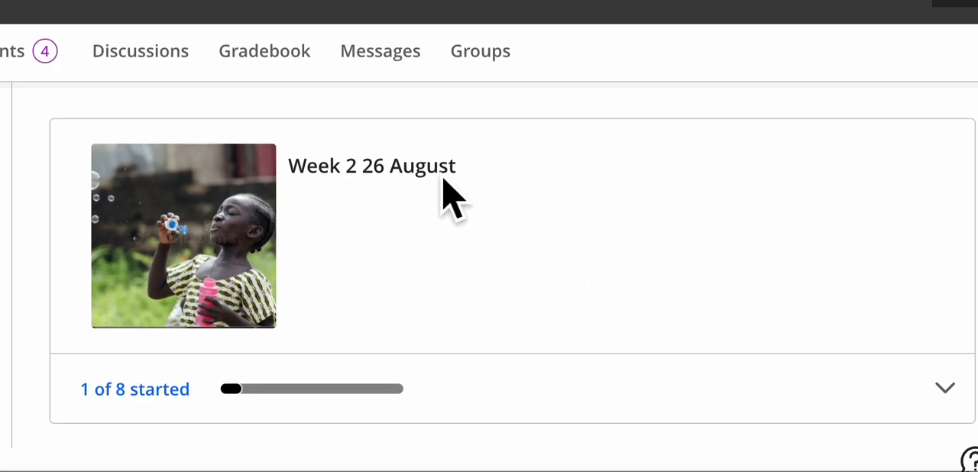
{"action": "mouse_move", "coordinate": [466, 201]}
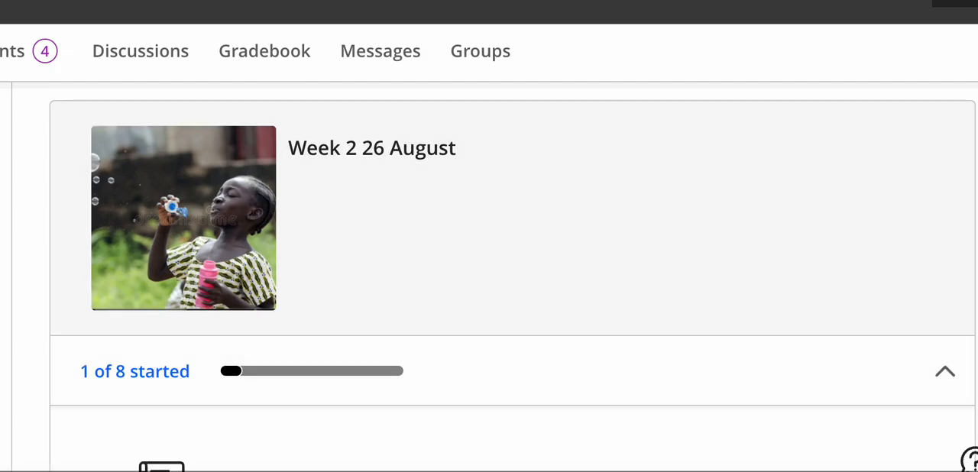
Open 'Week 2 Learning Objectives & To-Do List' and scroll to its Learning Objectives section
{"action": "scroll", "scroll_direction": "down", "scroll_amount": 3}
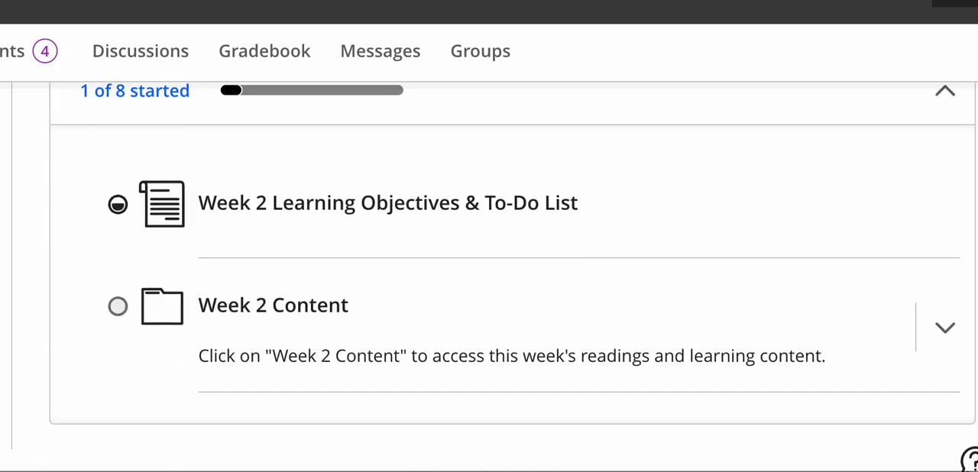
{"action": "left_click", "coordinate": [388, 202]}
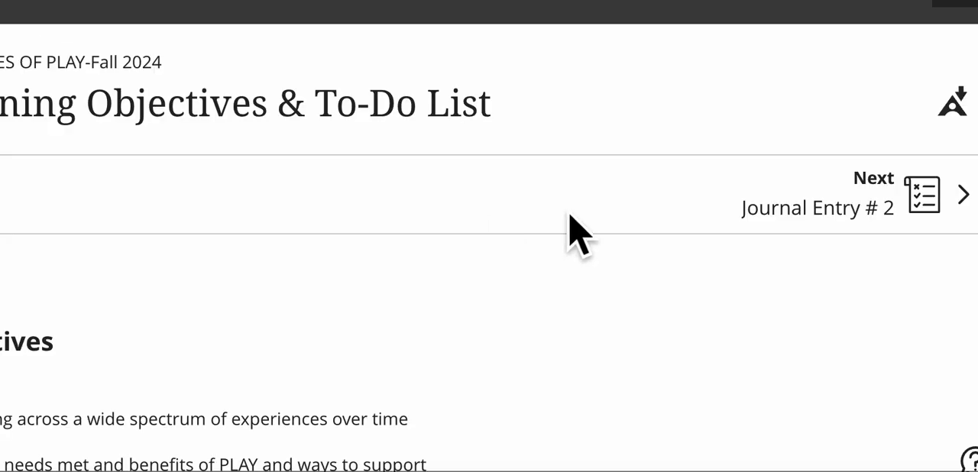
{"action": "scroll", "scroll_direction": "down", "scroll_amount": 3}
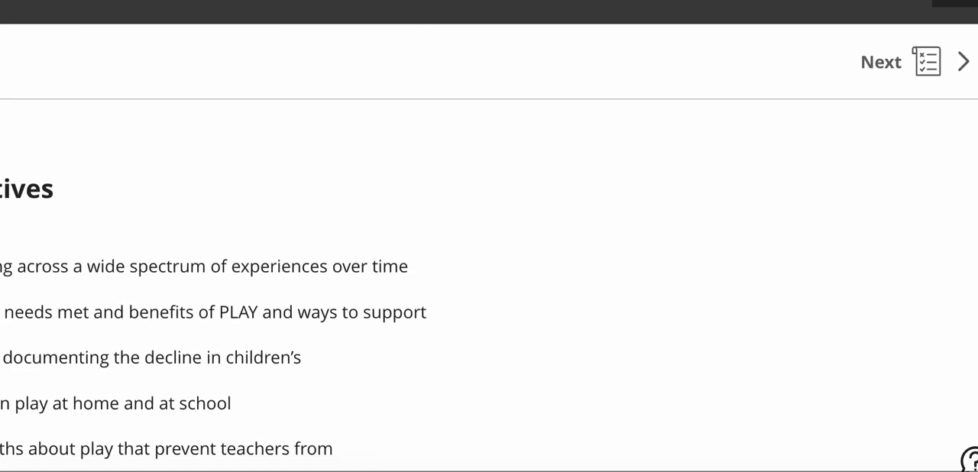
{"action": "scroll", "scroll_direction": "down", "scroll_amount": 3}
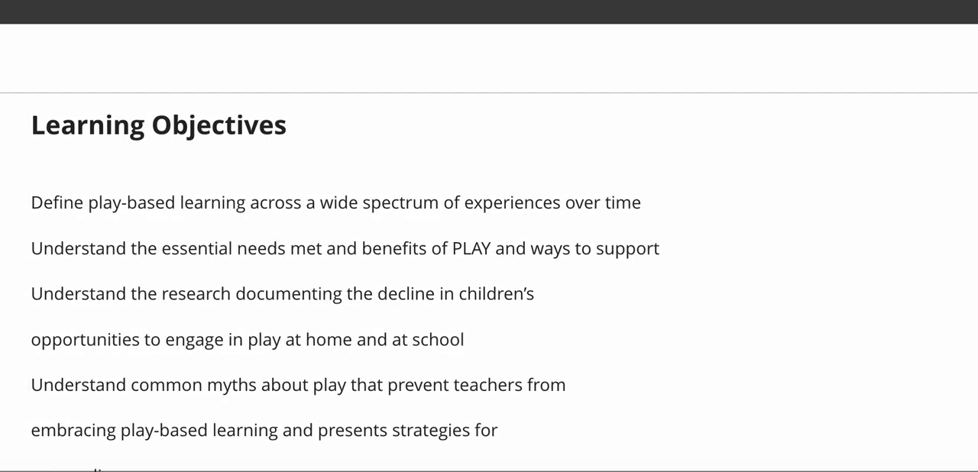
{"action": "scroll", "scroll_direction": "down", "scroll_amount": 3}
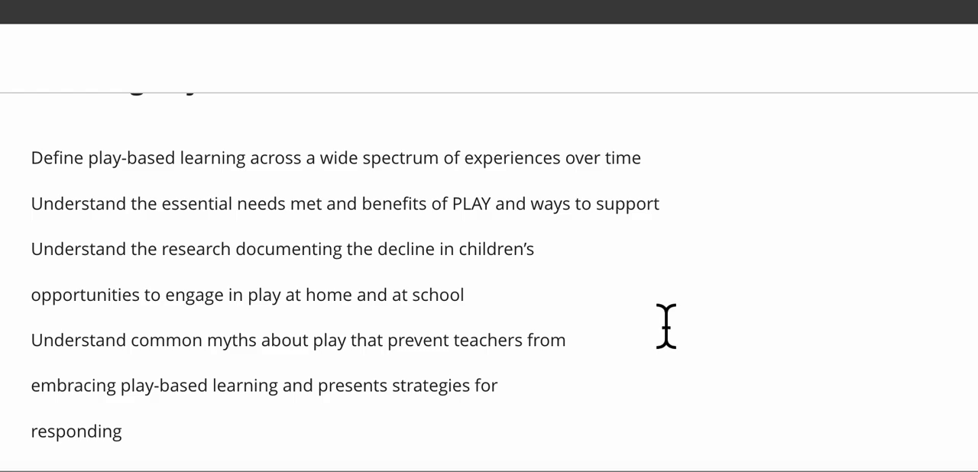
{"action": "mouse_move", "coordinate": [671, 338]}
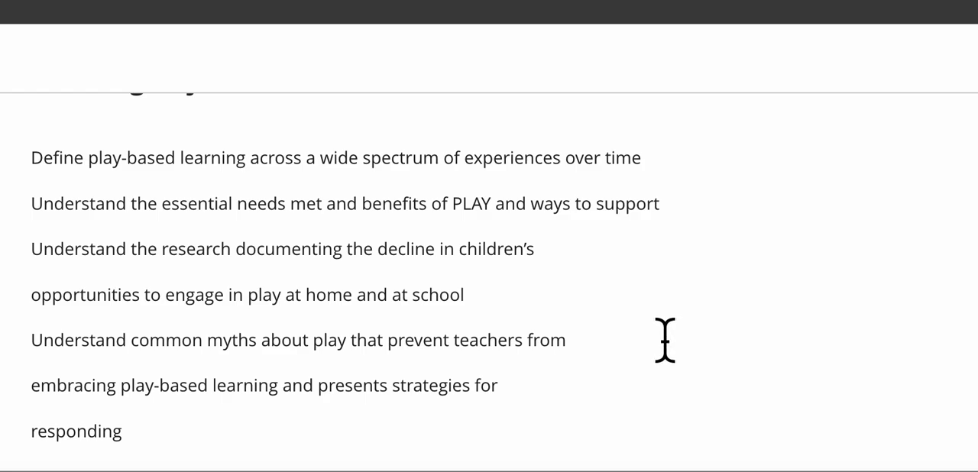
{"action": "mouse_move", "coordinate": [651, 345]}
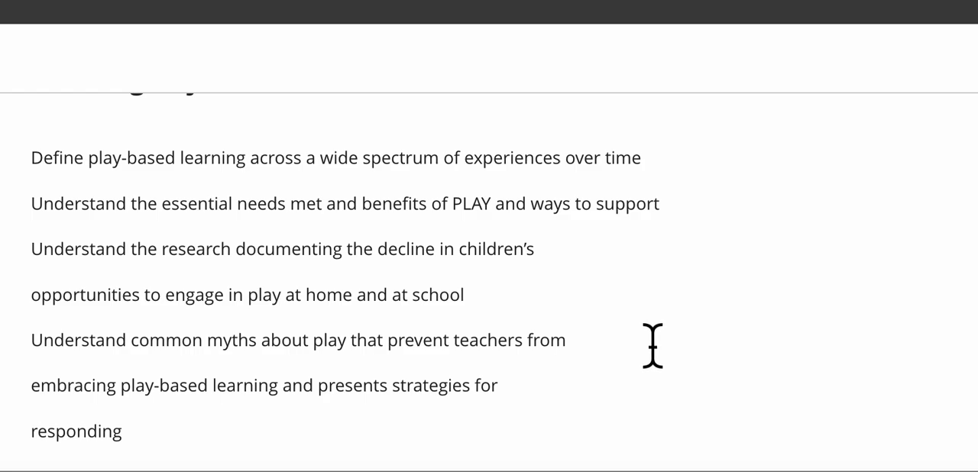
{"action": "mouse_move", "coordinate": [550, 333]}
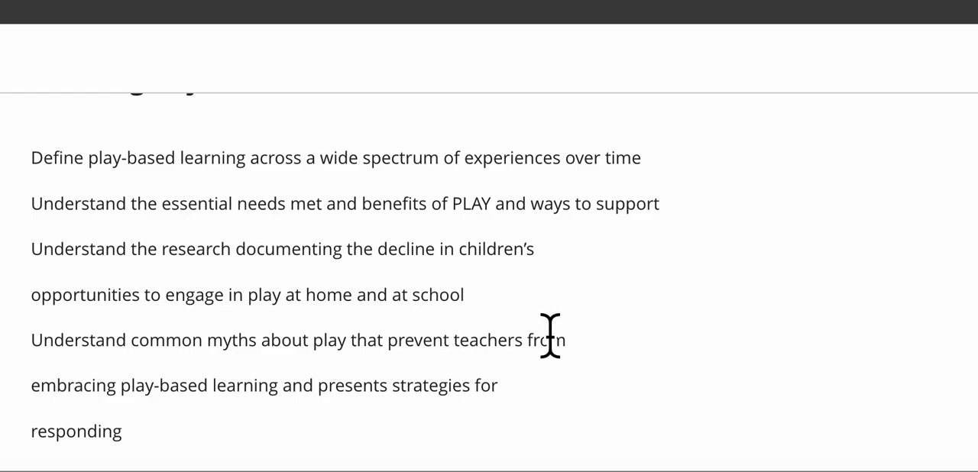
{"action": "mouse_move", "coordinate": [669, 321]}
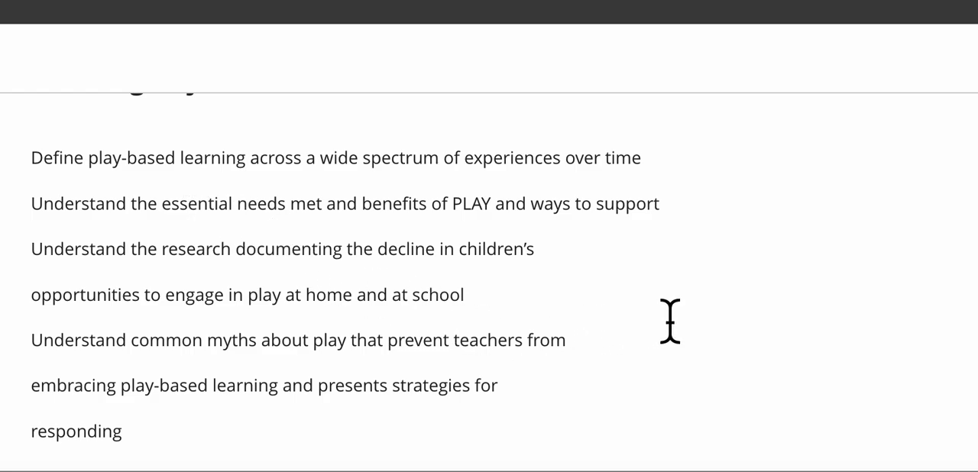
Highlight the readings Powerful Role of Play Chapter 1 and Exploring STEM with Infants and Toddlers
{"action": "scroll", "scroll_direction": "down", "scroll_amount": 3}
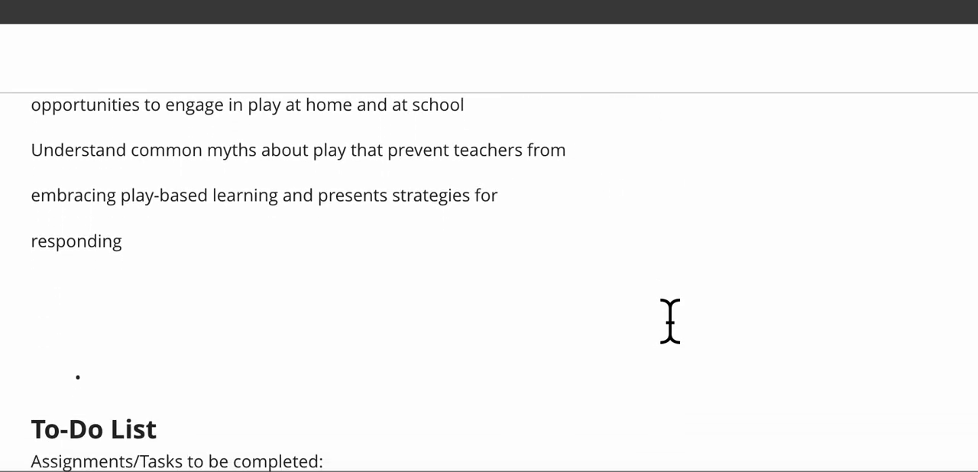
{"action": "scroll", "scroll_direction": "down", "scroll_amount": 3}
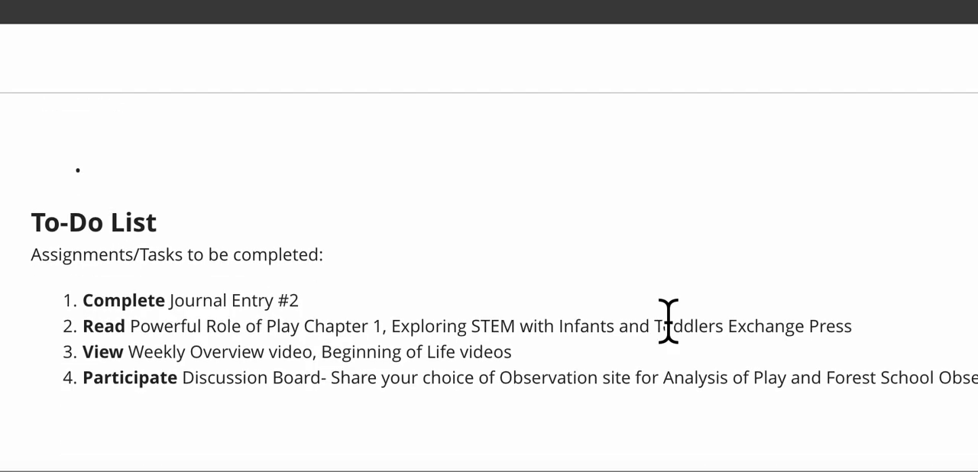
{"action": "mouse_move", "coordinate": [312, 318]}
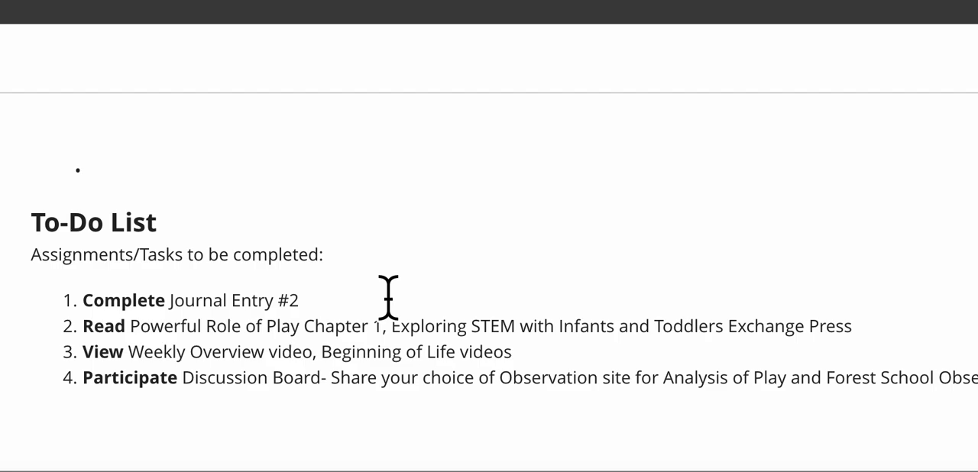
{"action": "mouse_move", "coordinate": [892, 338]}
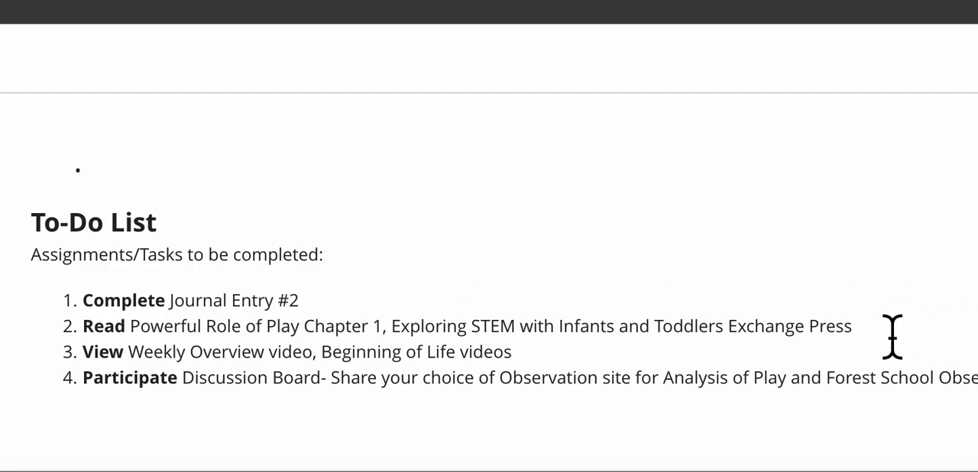
{"action": "mouse_move", "coordinate": [134, 336]}
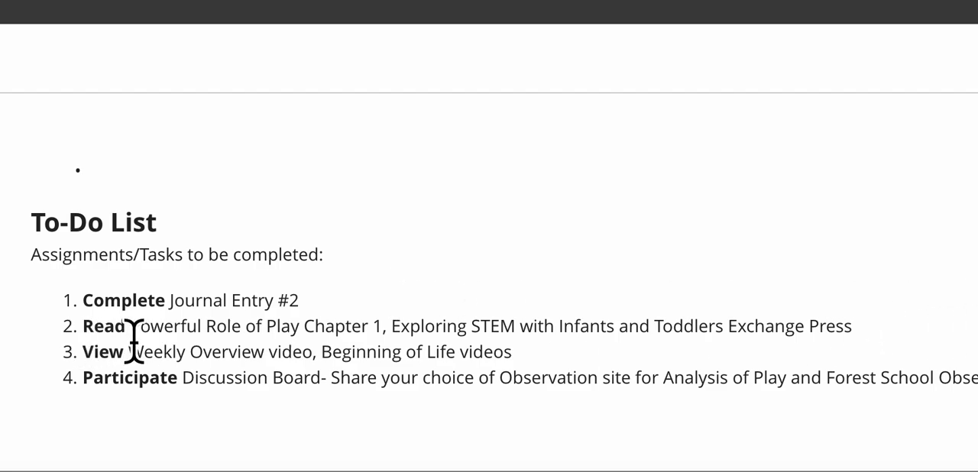
{"action": "left_click_drag", "start_coordinate": [128, 325], "coordinate": [388, 326]}
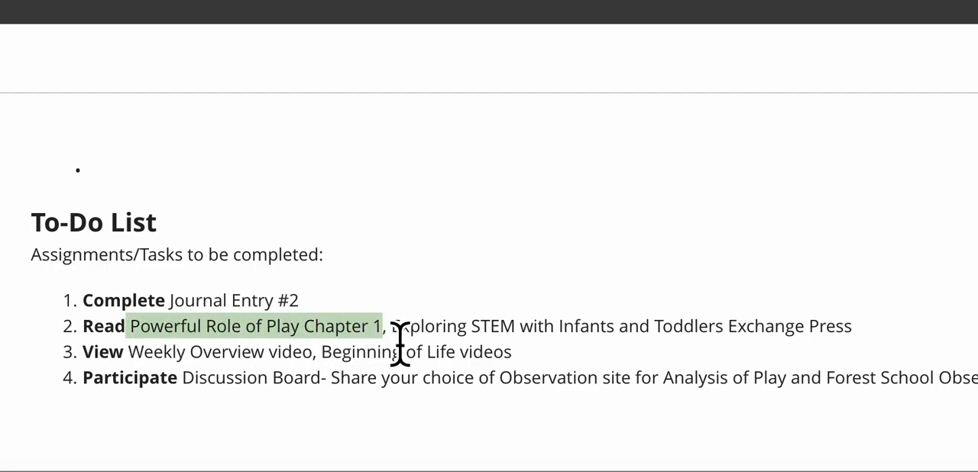
{"action": "left_click_drag", "start_coordinate": [390, 326], "coordinate": [850, 325]}
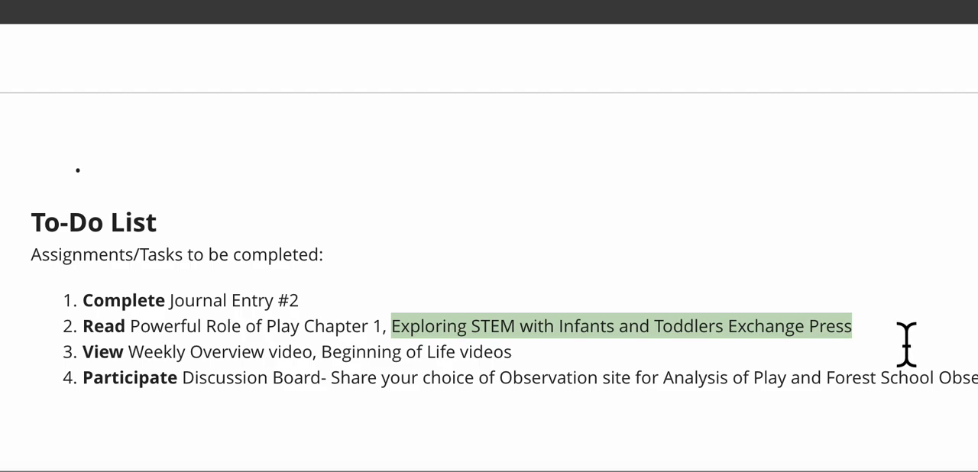
{"action": "mouse_move", "coordinate": [674, 377]}
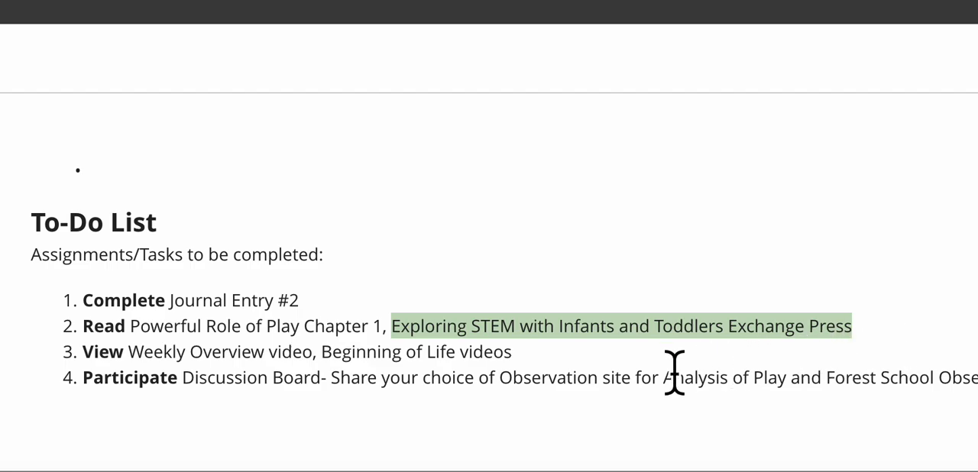
{"action": "mouse_move", "coordinate": [532, 366]}
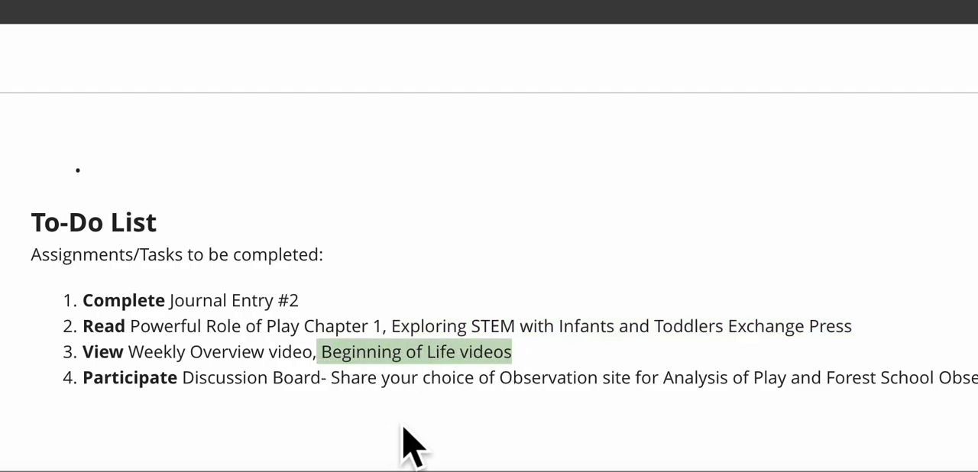
{"action": "mouse_move", "coordinate": [367, 440]}
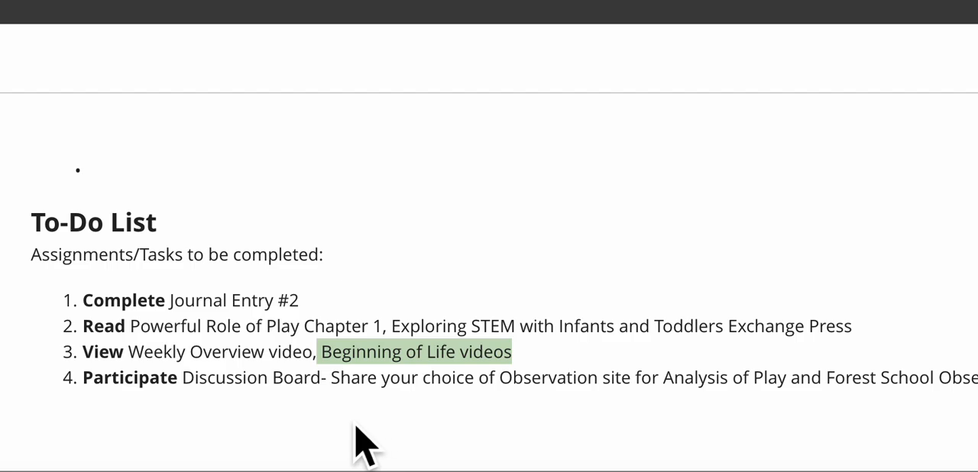
{"action": "mouse_move", "coordinate": [349, 440]}
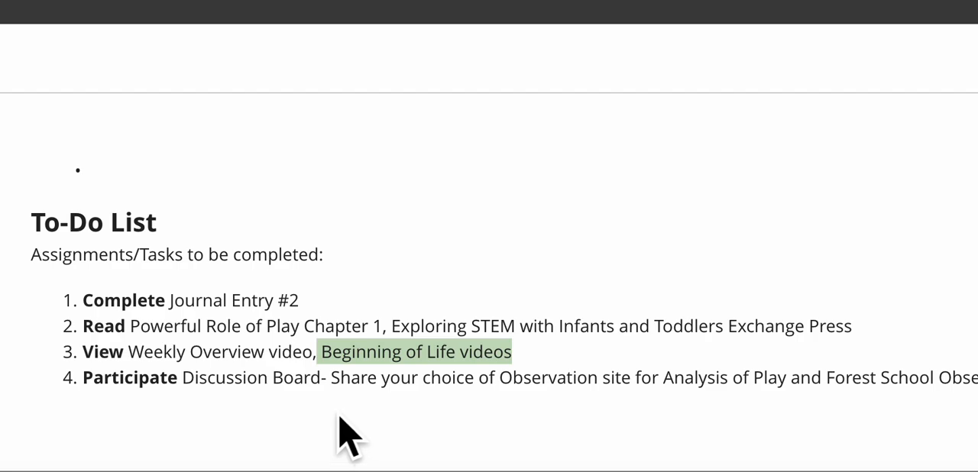
{"action": "mouse_move", "coordinate": [451, 450]}
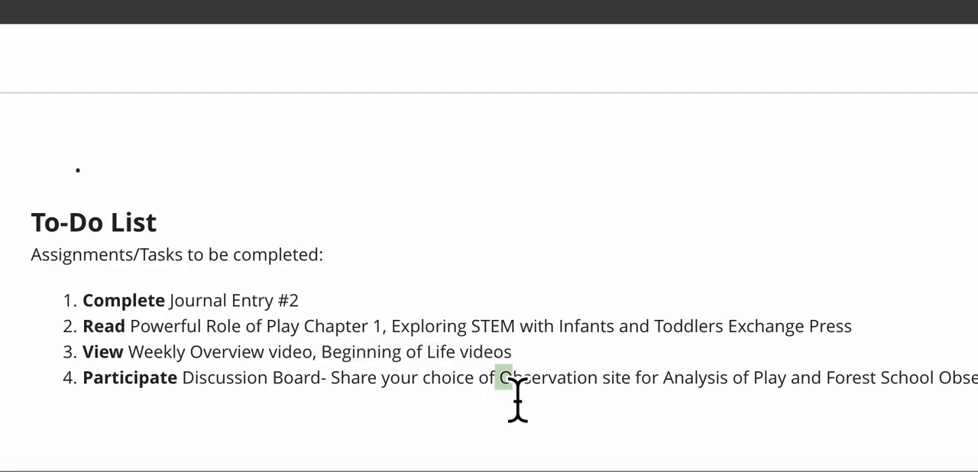
Highlight the phrase 'Observation site' in task 4 of the To-Do List
{"action": "left_click_drag", "start_coordinate": [495, 378], "coordinate": [629, 378]}
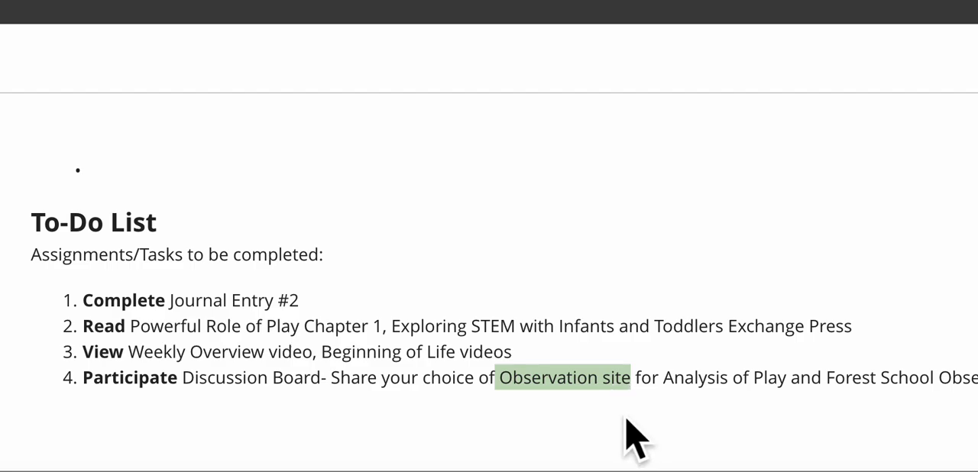
{"action": "mouse_move", "coordinate": [275, 428]}
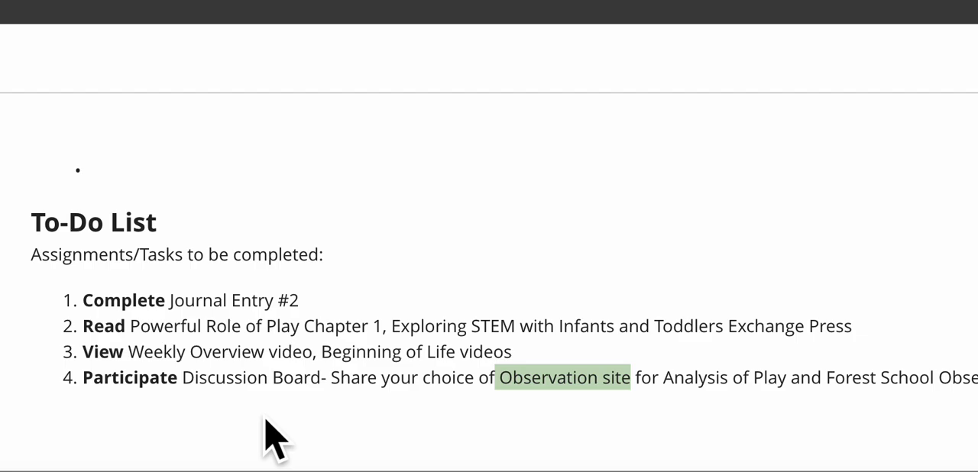
{"action": "mouse_move", "coordinate": [671, 400]}
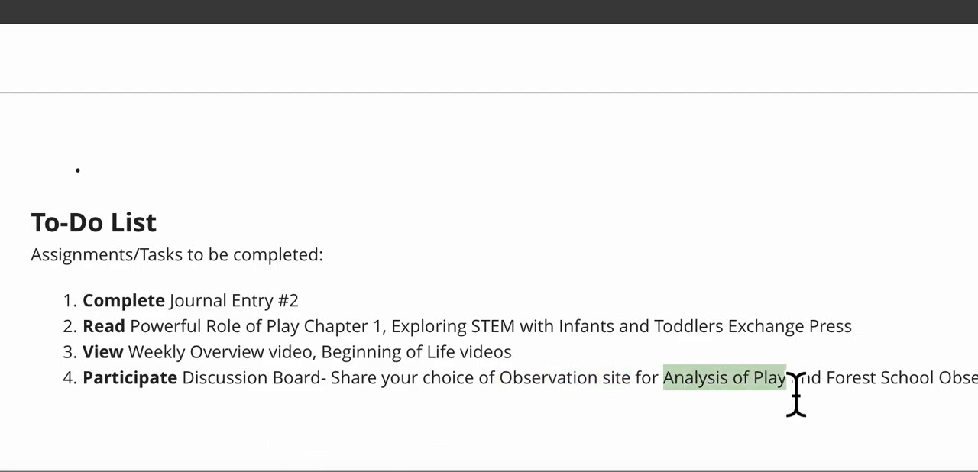
{"action": "mouse_move", "coordinate": [813, 428]}
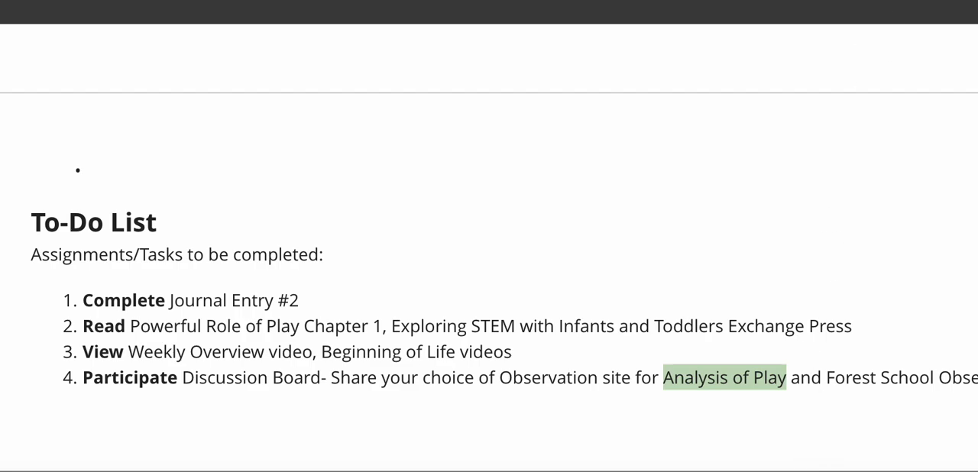
{"action": "scroll", "scroll_direction": "right", "scroll_amount": 3}
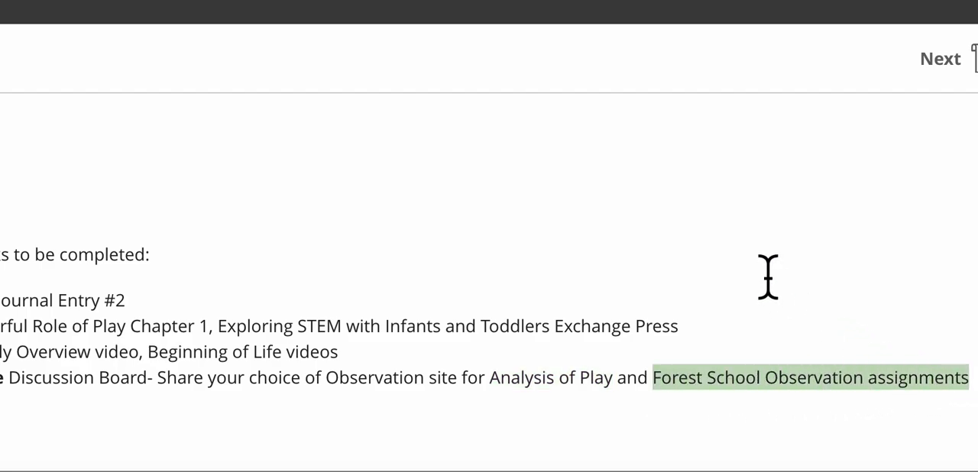
{"action": "mouse_move", "coordinate": [700, 168]}
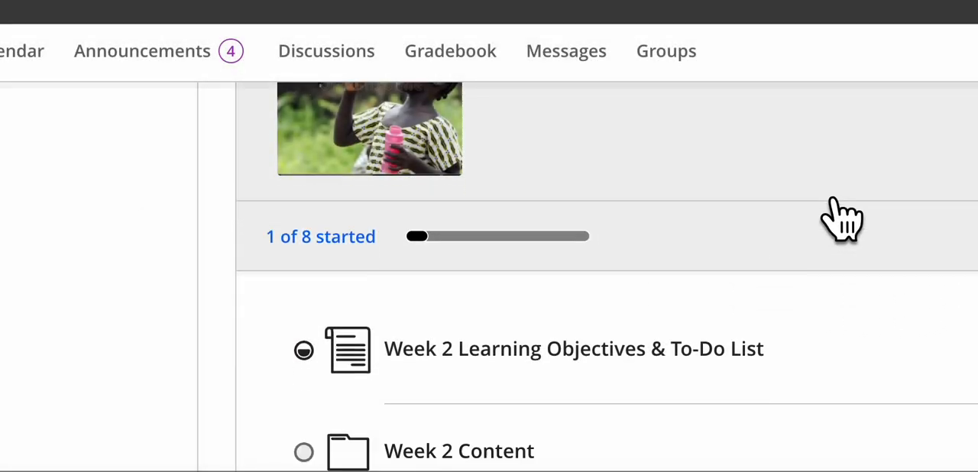
Open Journal Entry # 2 from Week 2 Content and bring up its attached .docx actions
{"action": "scroll", "scroll_direction": "down", "scroll_amount": 3}
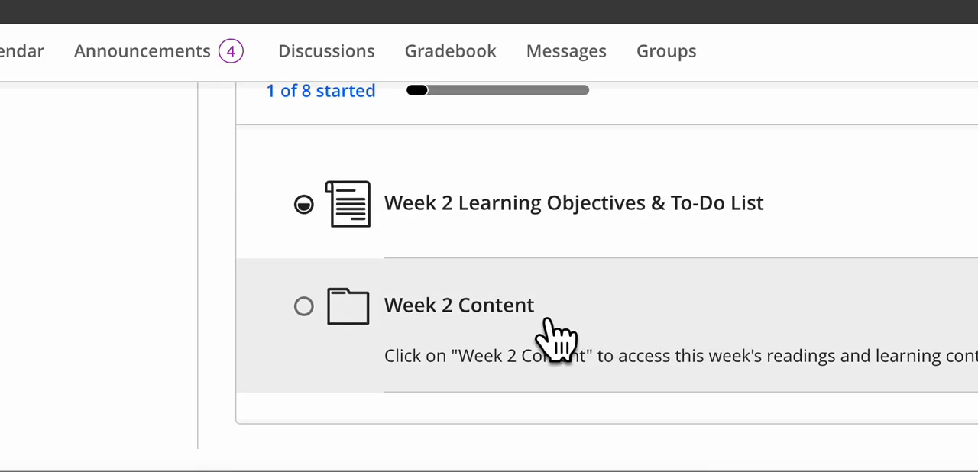
{"action": "scroll", "scroll_direction": "down", "scroll_amount": 3}
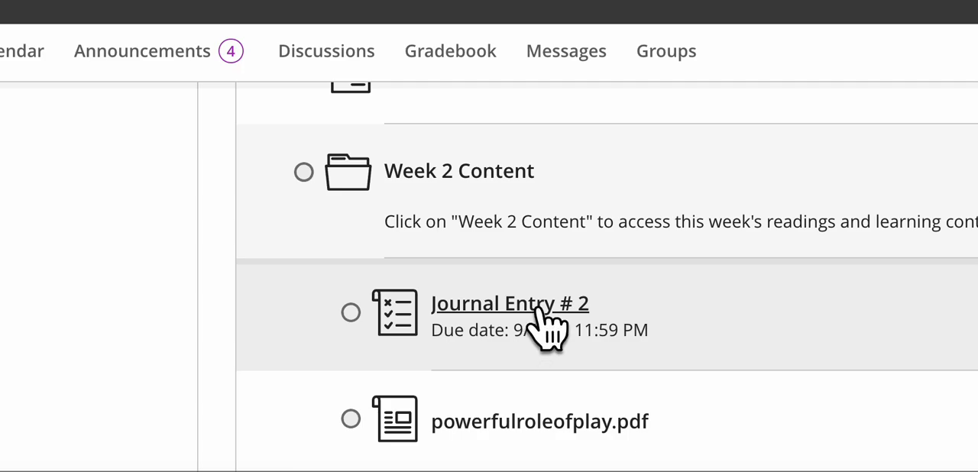
{"action": "left_click", "coordinate": [509, 302]}
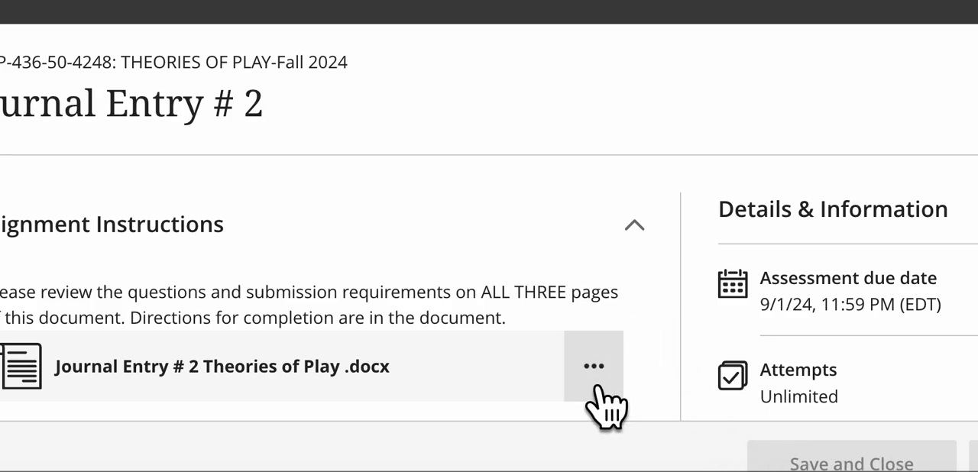
{"action": "left_click", "coordinate": [593, 365]}
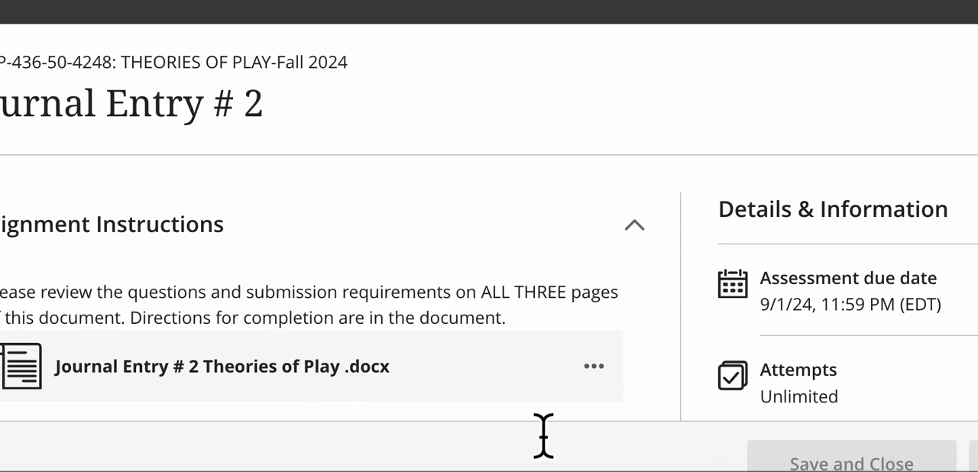
Read through the Journal Entry # 2 Theories of Play document: reflections, text readings and Exchange Press articles
{"action": "left_click", "coordinate": [222, 365]}
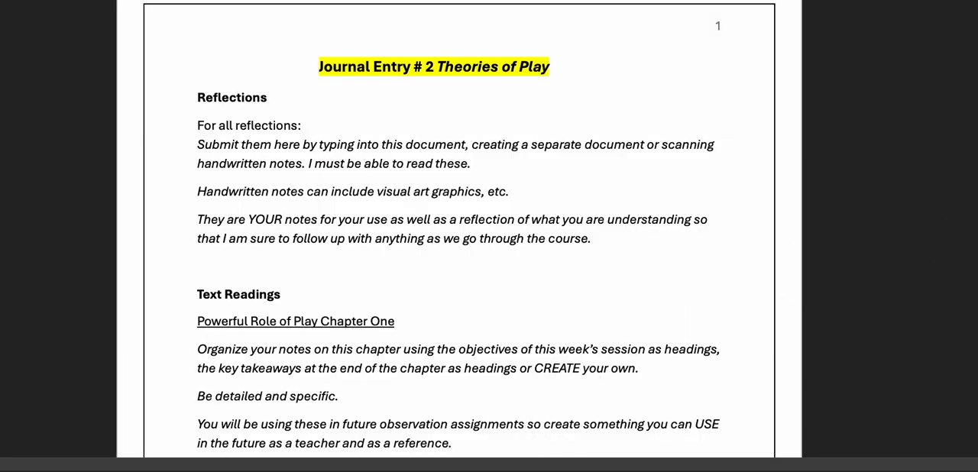
{"action": "scroll", "scroll_direction": "down", "scroll_amount": 3}
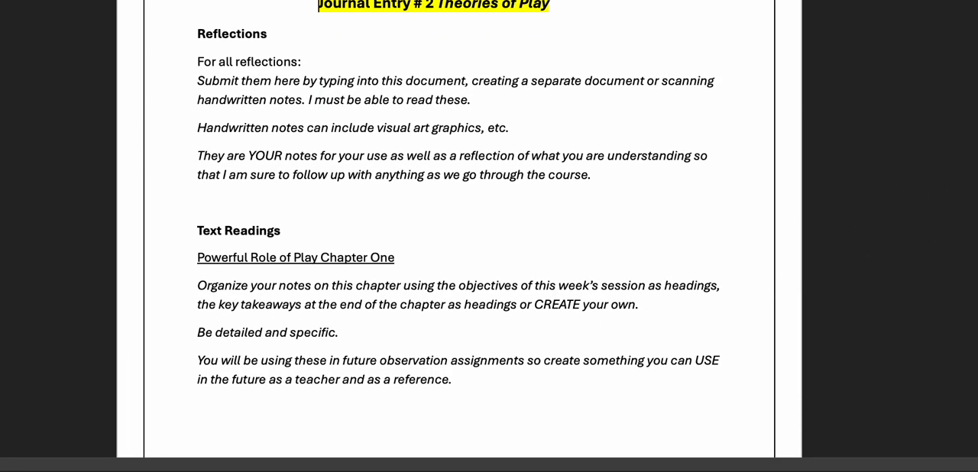
{"action": "scroll", "scroll_direction": "down", "scroll_amount": 3}
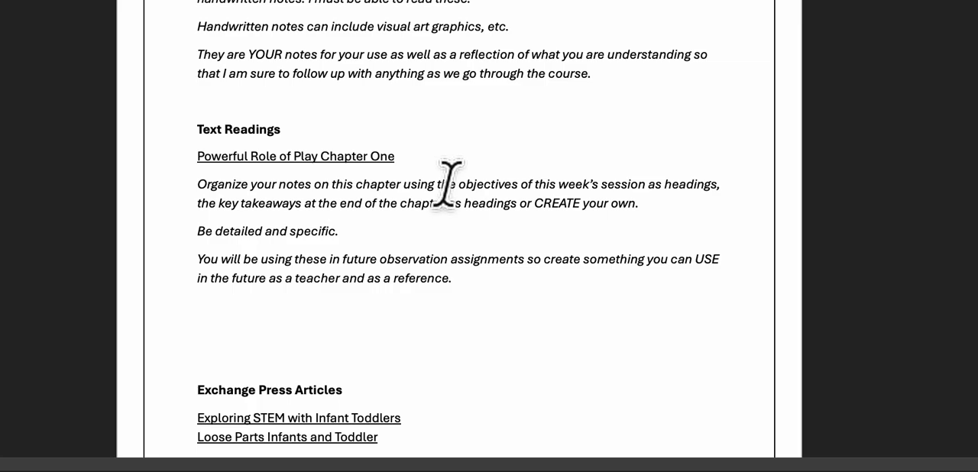
{"action": "mouse_move", "coordinate": [455, 184]}
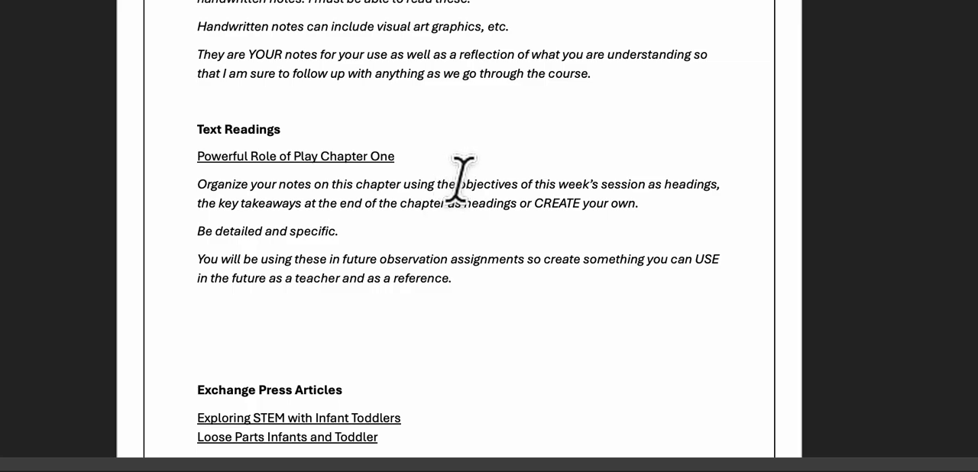
{"action": "mouse_move", "coordinate": [492, 161]}
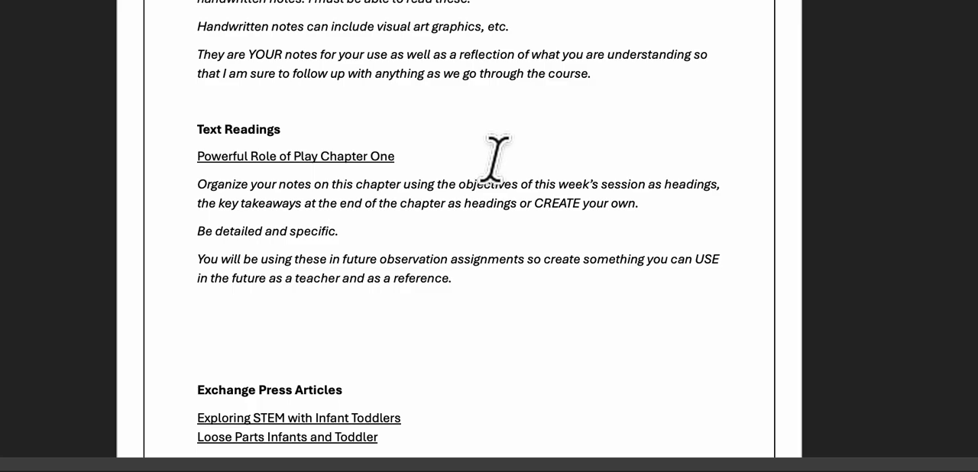
{"action": "scroll", "scroll_direction": "down", "scroll_amount": 3}
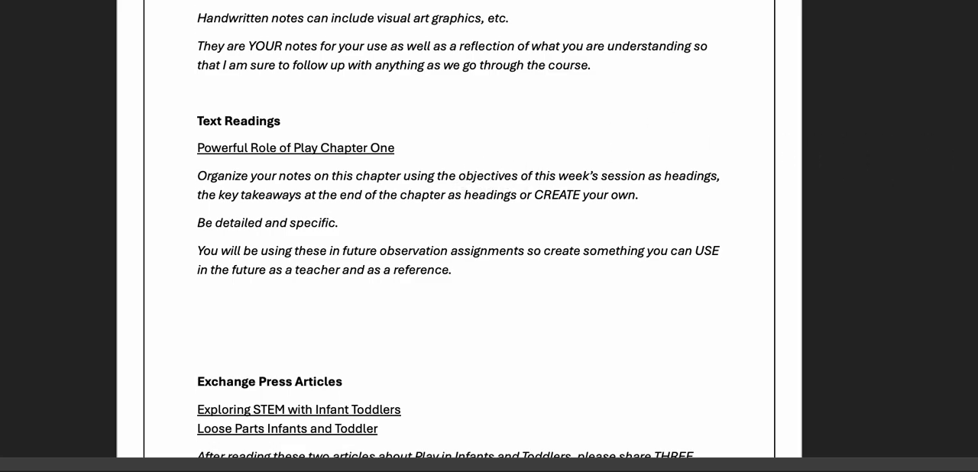
{"action": "scroll", "scroll_direction": "down", "scroll_amount": 3}
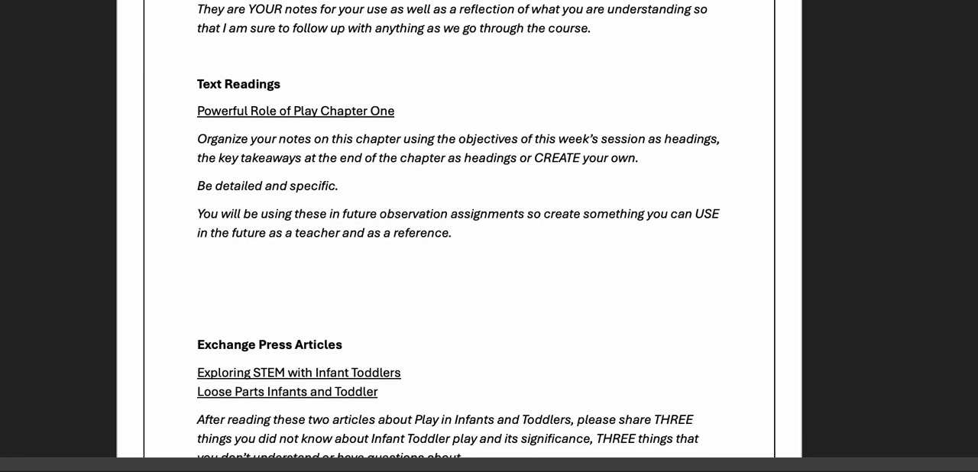
{"action": "scroll", "scroll_direction": "down", "scroll_amount": 3}
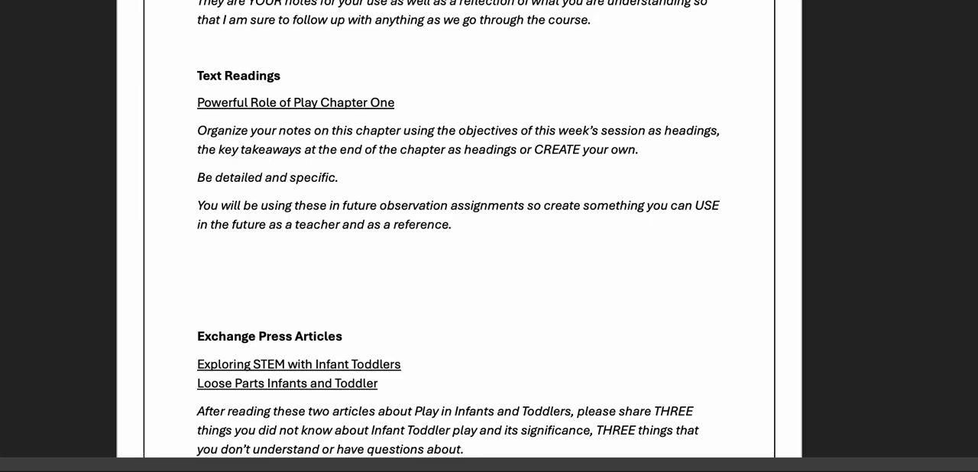
{"action": "scroll", "scroll_direction": "down", "scroll_amount": 3}
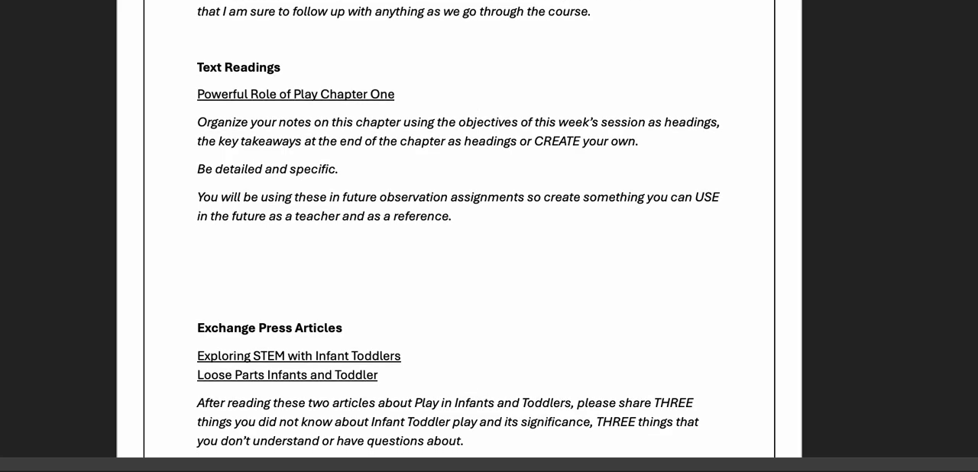
{"action": "scroll", "scroll_direction": "down", "scroll_amount": 3}
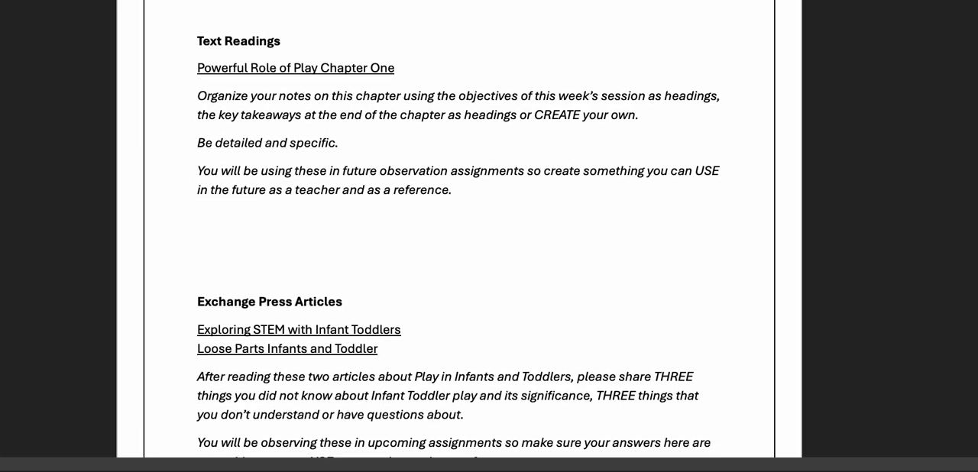
{"action": "scroll", "scroll_direction": "down", "scroll_amount": 3}
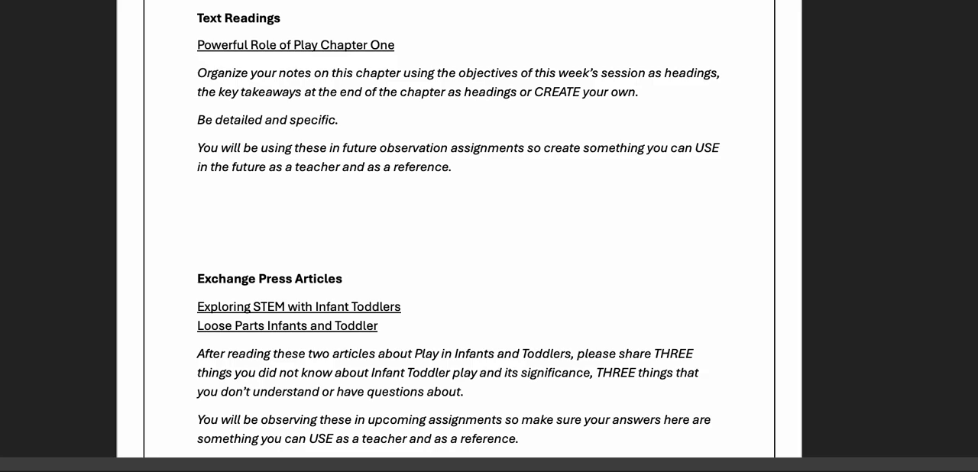
{"action": "scroll", "scroll_direction": "down", "scroll_amount": 3}
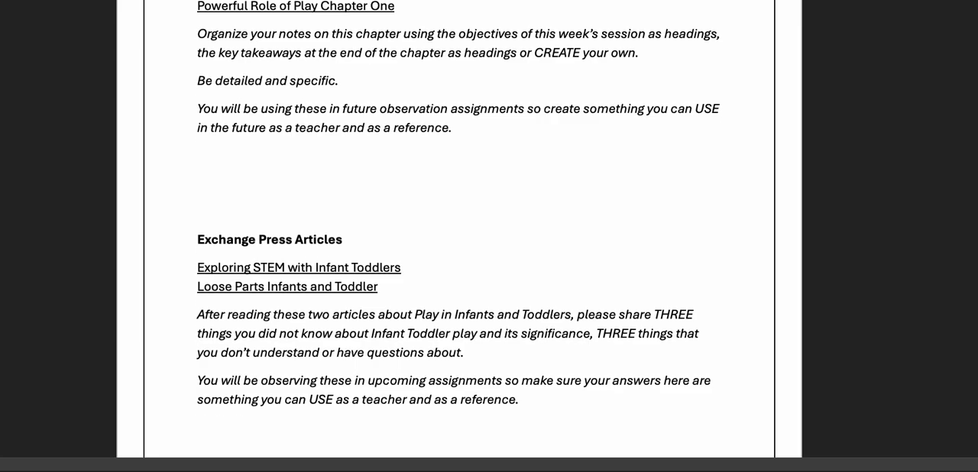
{"action": "scroll", "scroll_direction": "down", "scroll_amount": 3}
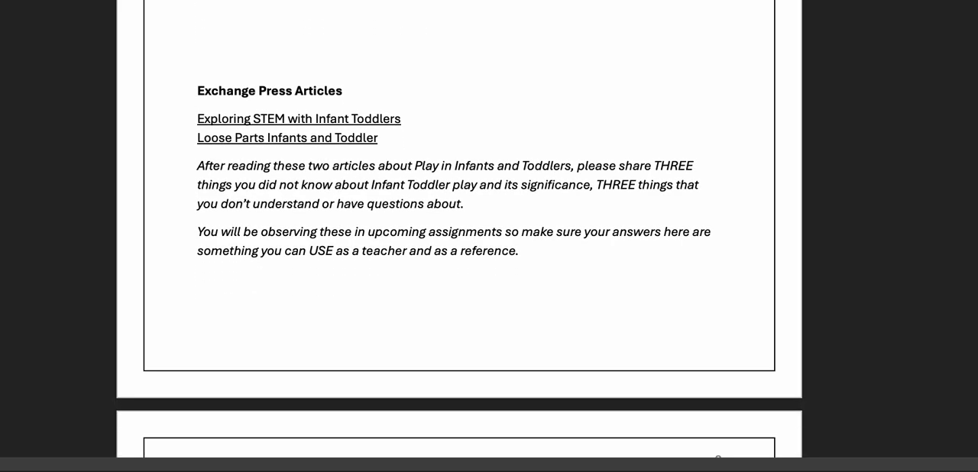
{"action": "scroll", "scroll_direction": "down", "scroll_amount": 3}
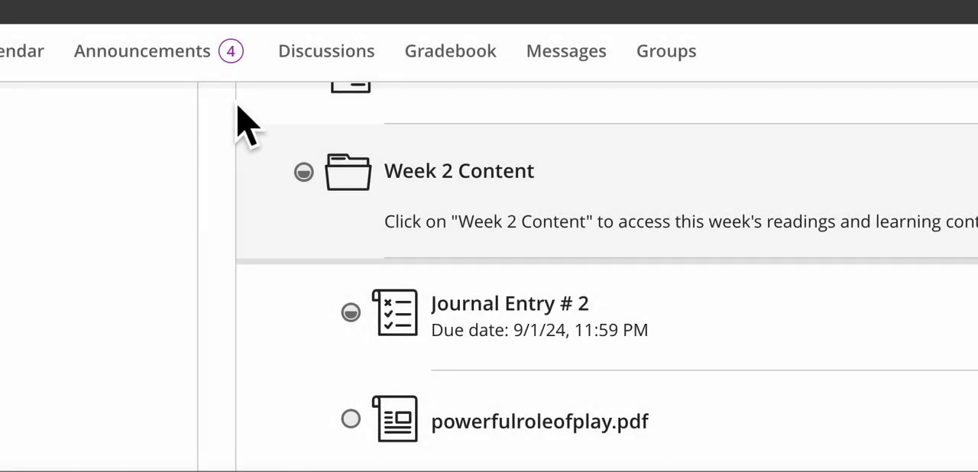
Scroll Week 2 Content down to the 'Share your observation site!' discussion
{"action": "scroll", "scroll_direction": "down", "scroll_amount": 3}
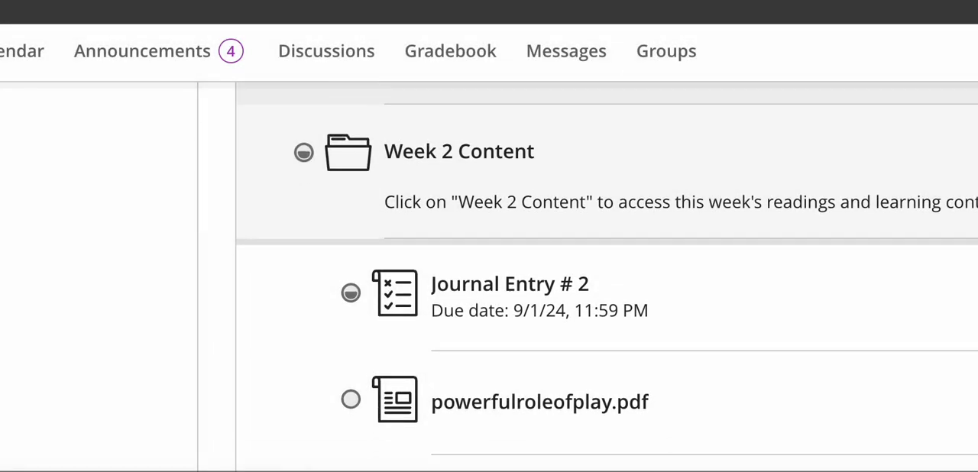
{"action": "scroll", "scroll_direction": "down", "scroll_amount": 3}
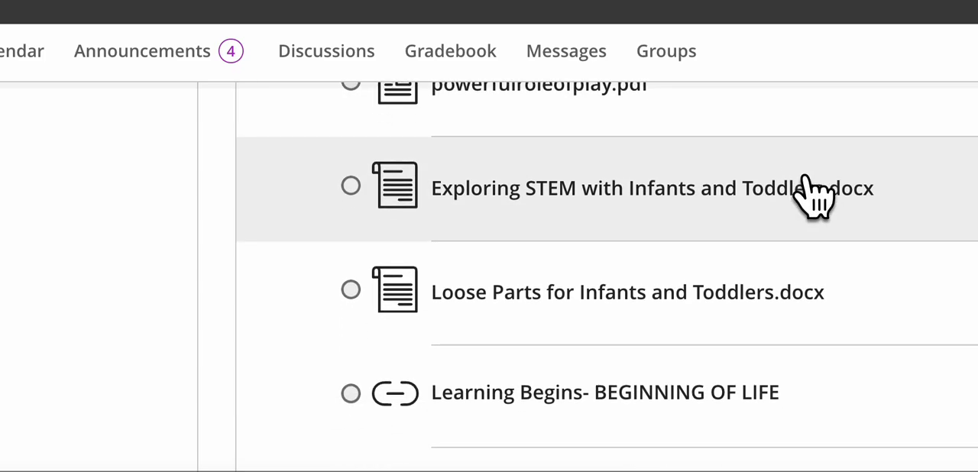
{"action": "scroll", "scroll_direction": "down", "scroll_amount": 3}
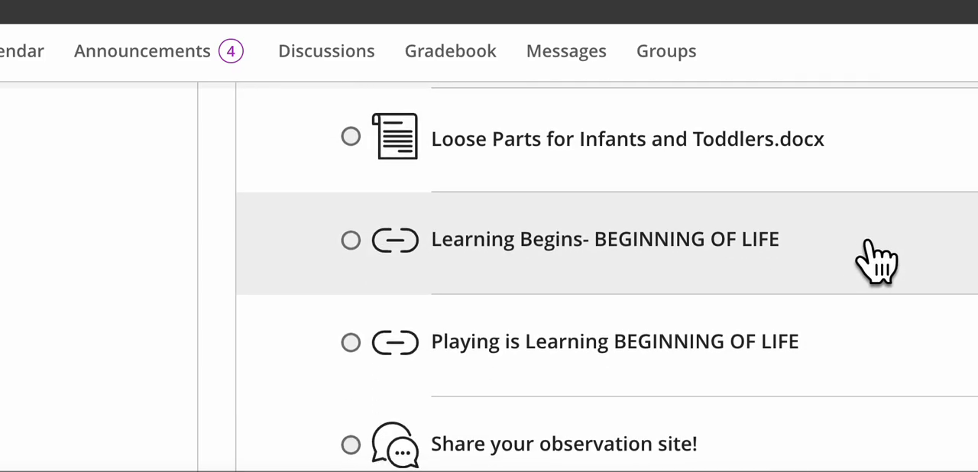